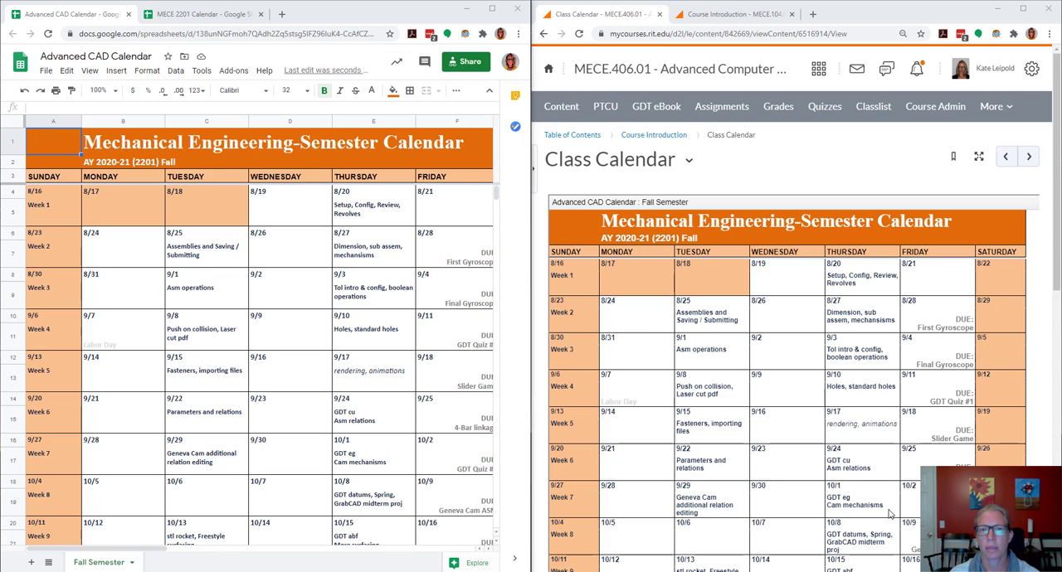
mouse_move(373, 232)
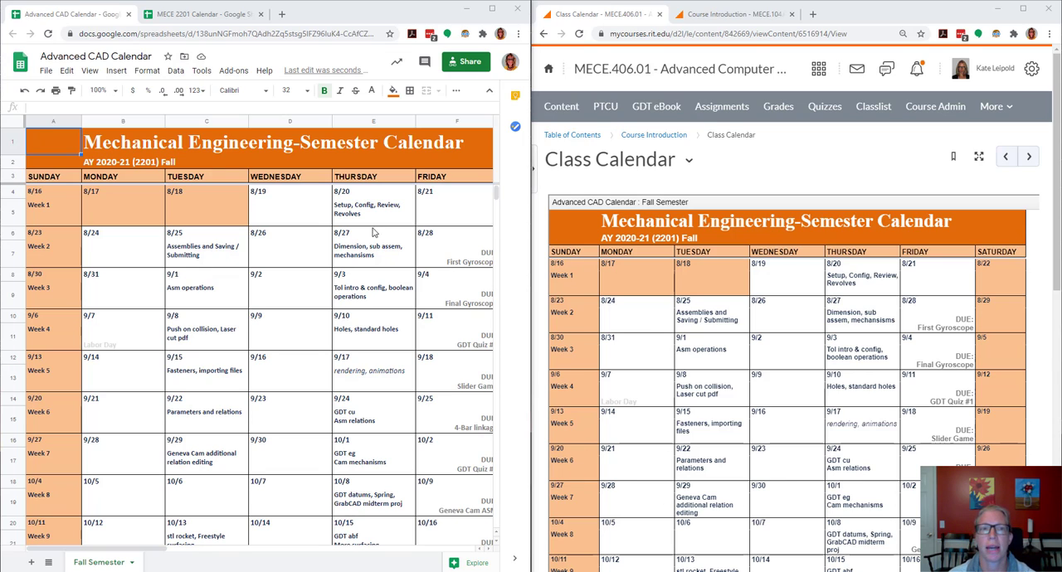
mouse_move(237, 275)
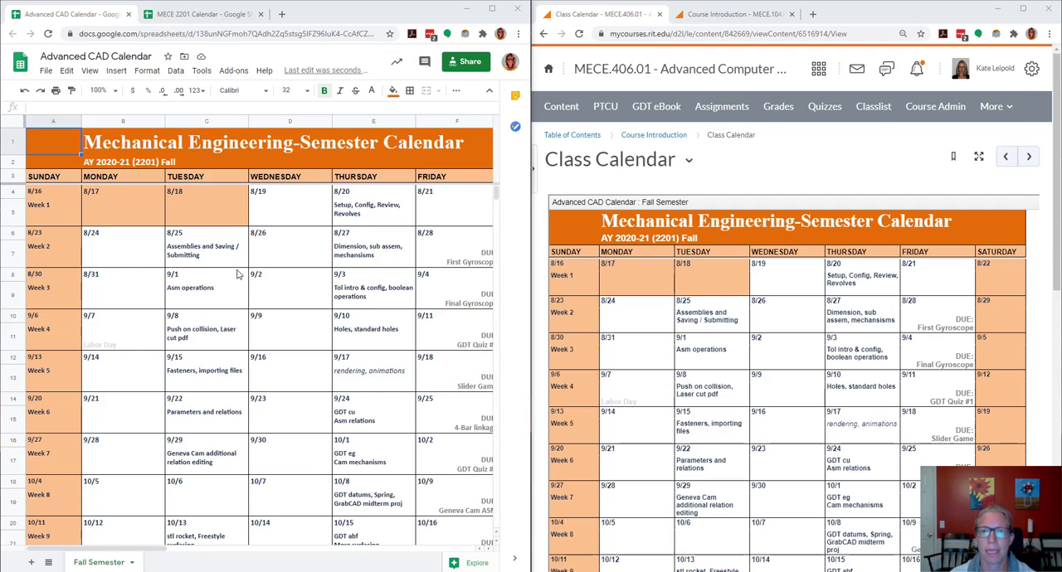
mouse_move(663, 342)
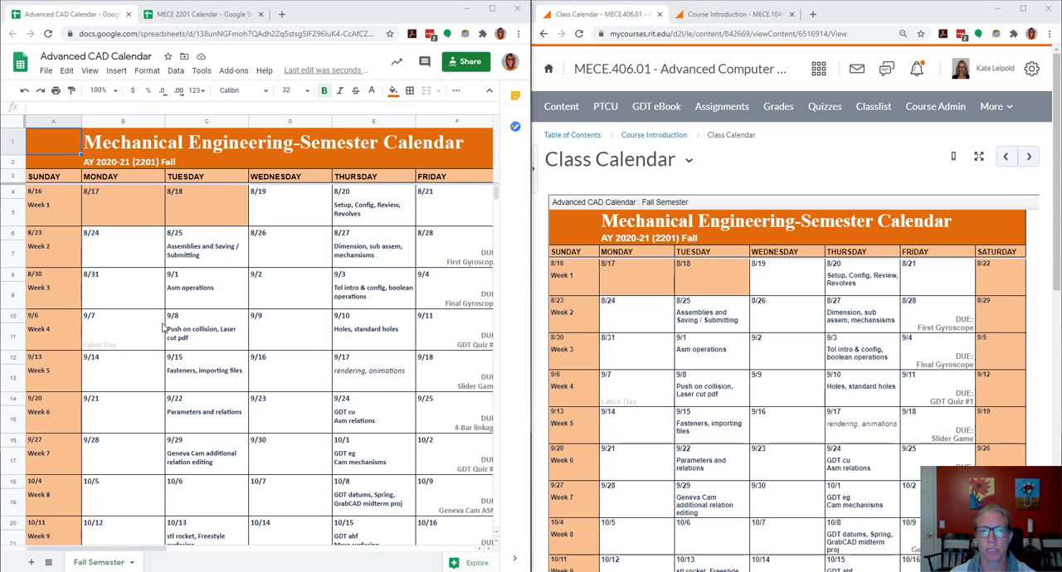
mouse_move(899, 280)
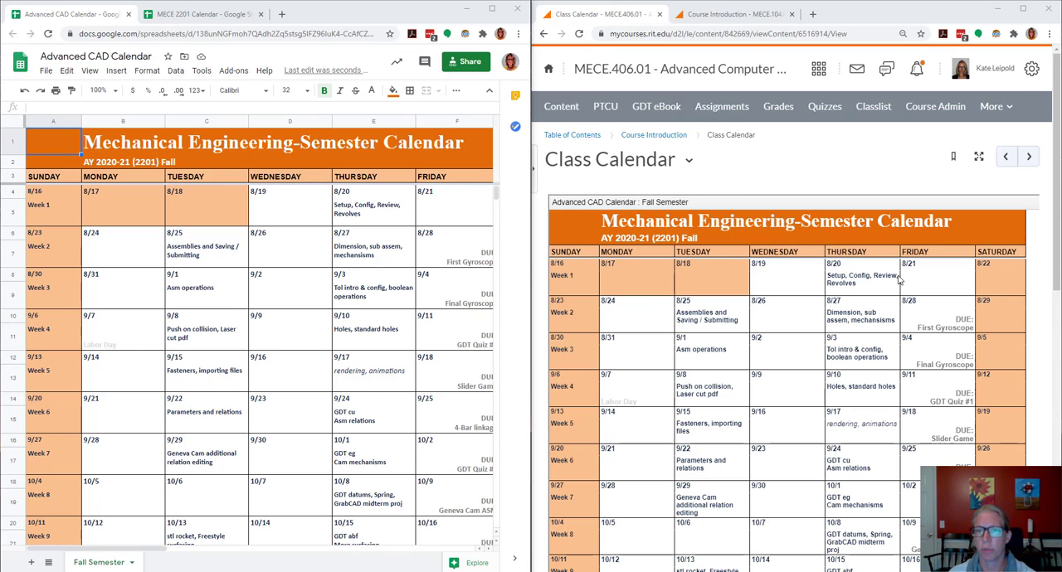
mouse_move(811, 285)
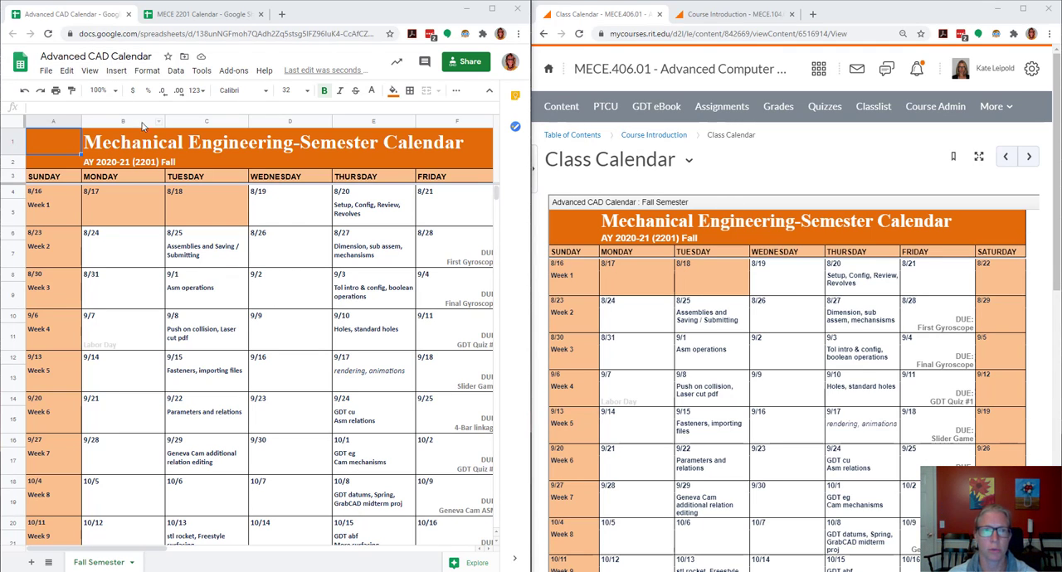
mouse_move(253, 339)
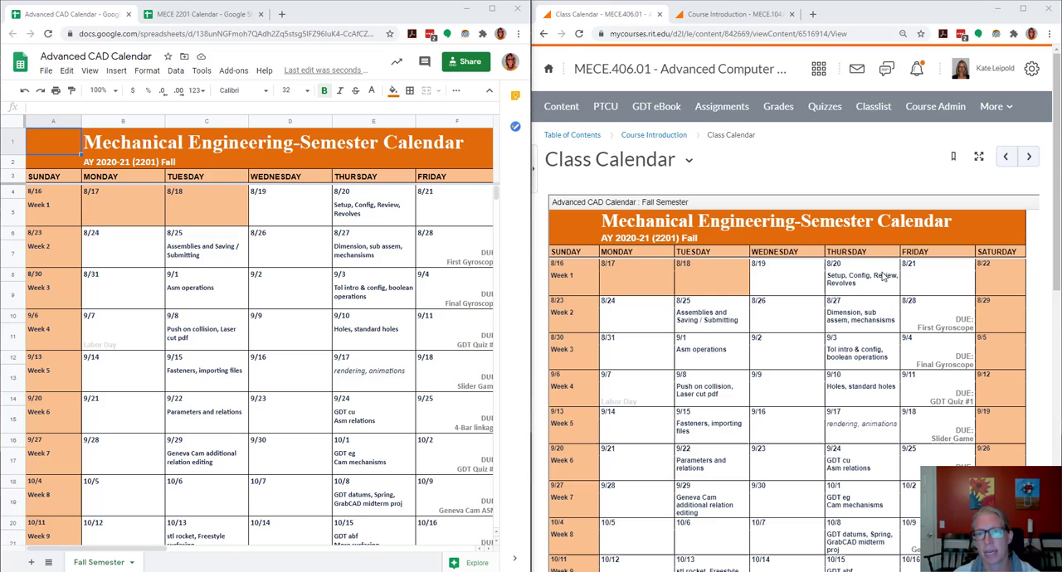
mouse_move(556, 225)
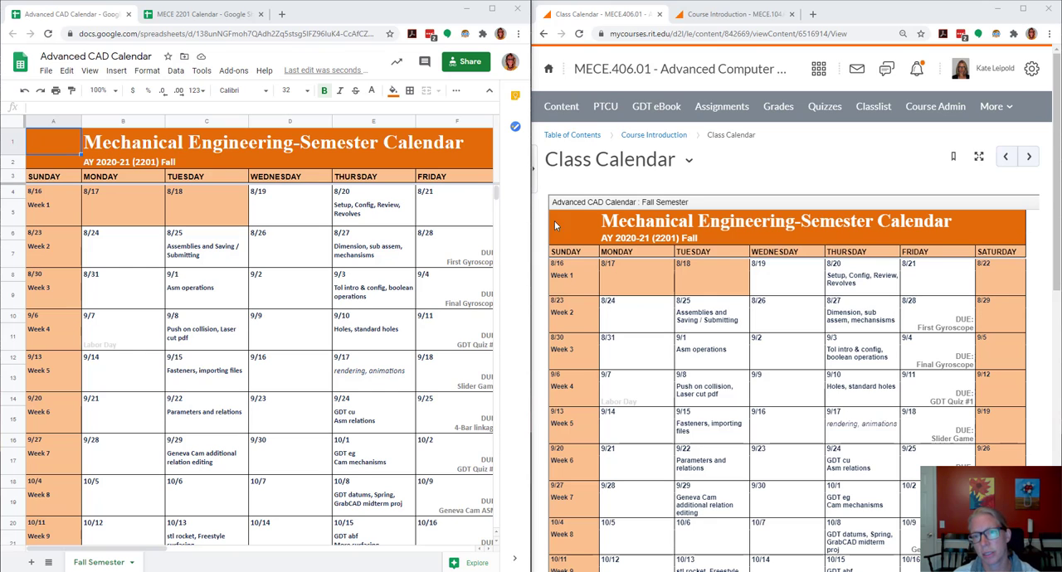
mouse_move(807, 330)
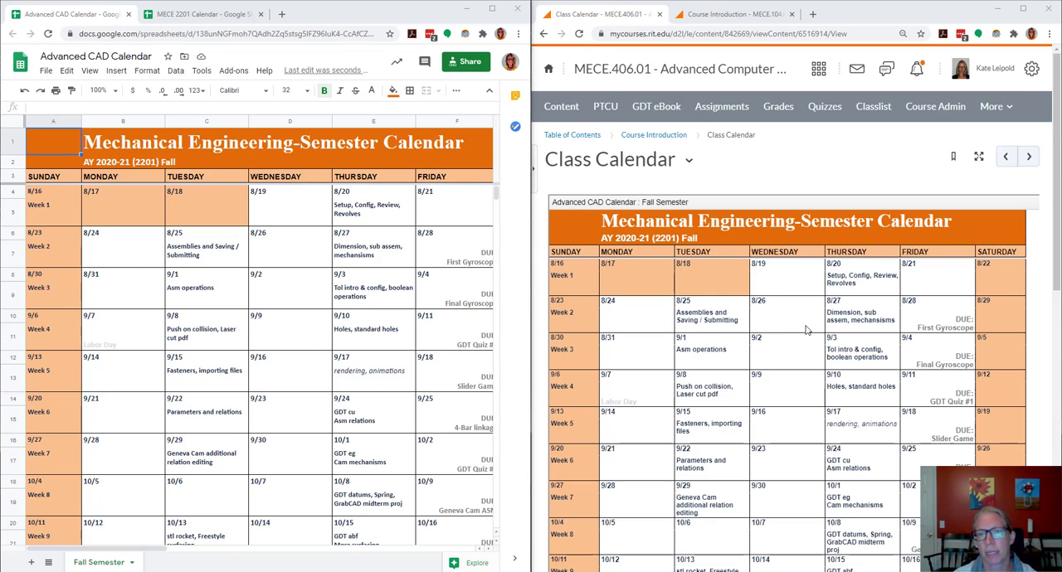
Step: Enter 'Install CREO' under Wednesday 8/19 and refresh the embedded MyCourses calendar to show it
left_click(289, 212)
type("Install CREO")
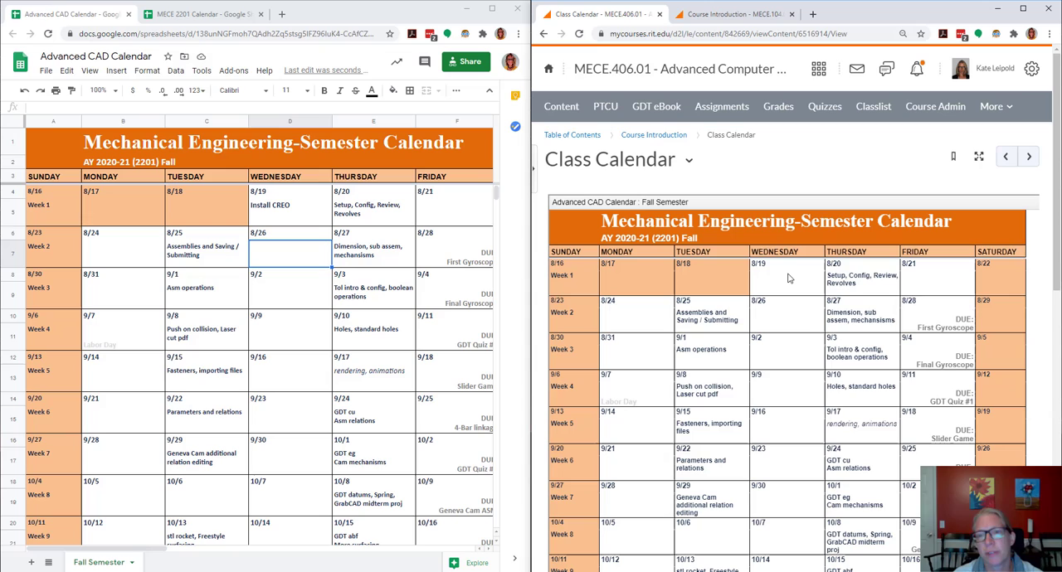
right_click(786, 278)
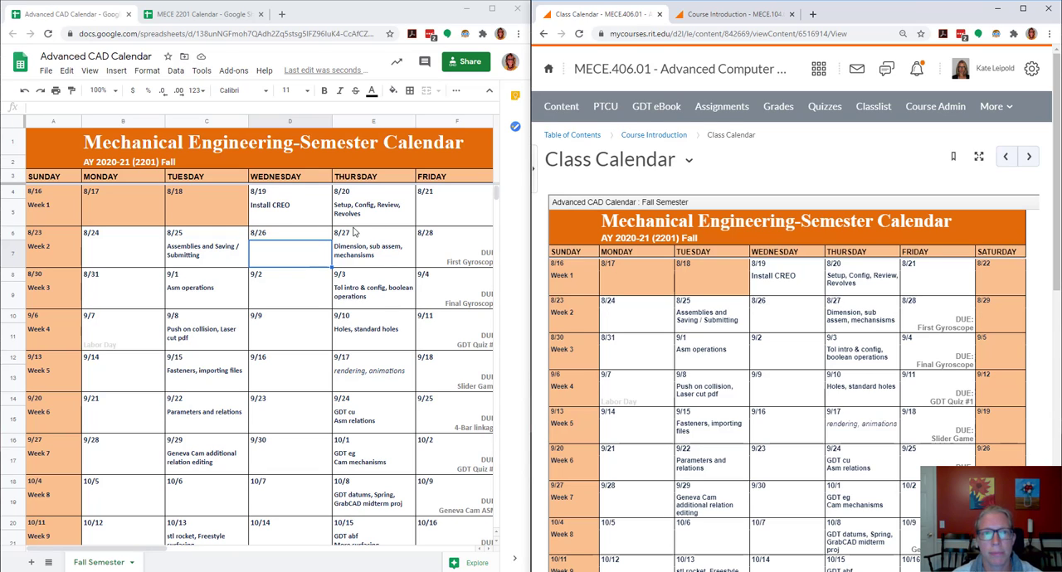
mouse_move(278, 288)
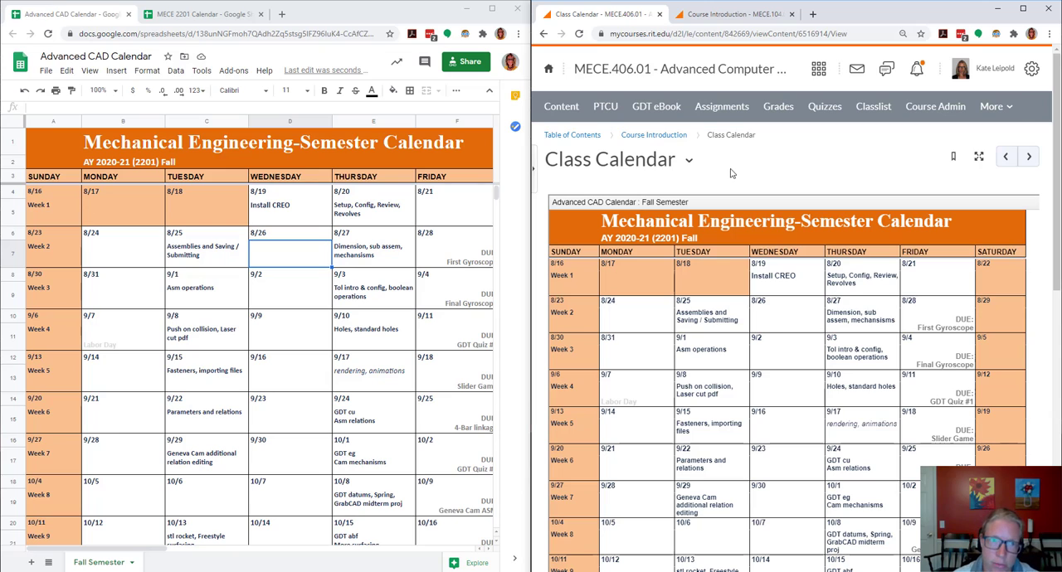
left_click(199, 14)
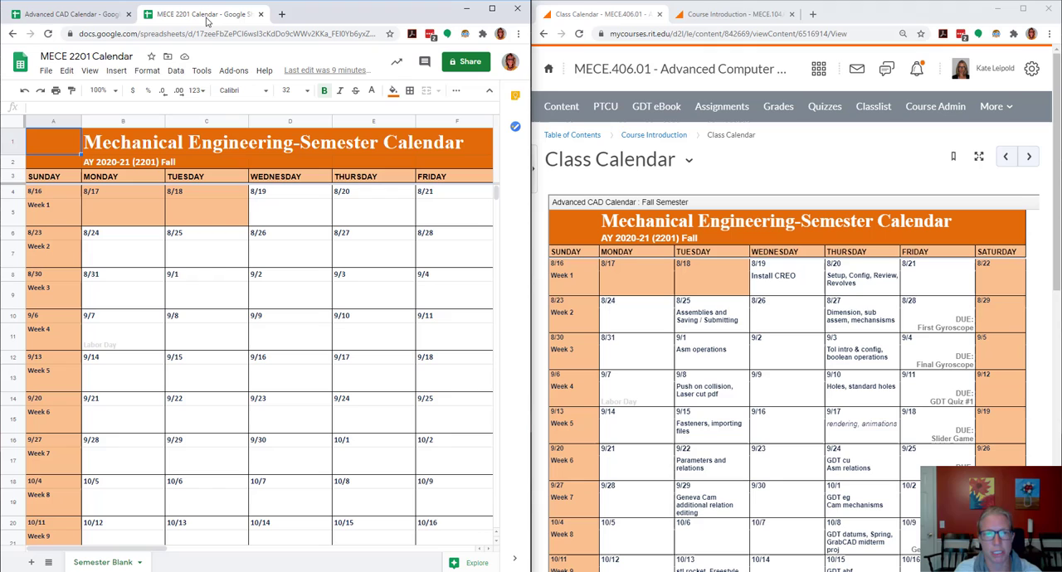
Step: Open Publish to the web for the MECE 2201 Calendar and expand its published content settings
left_click(46, 70)
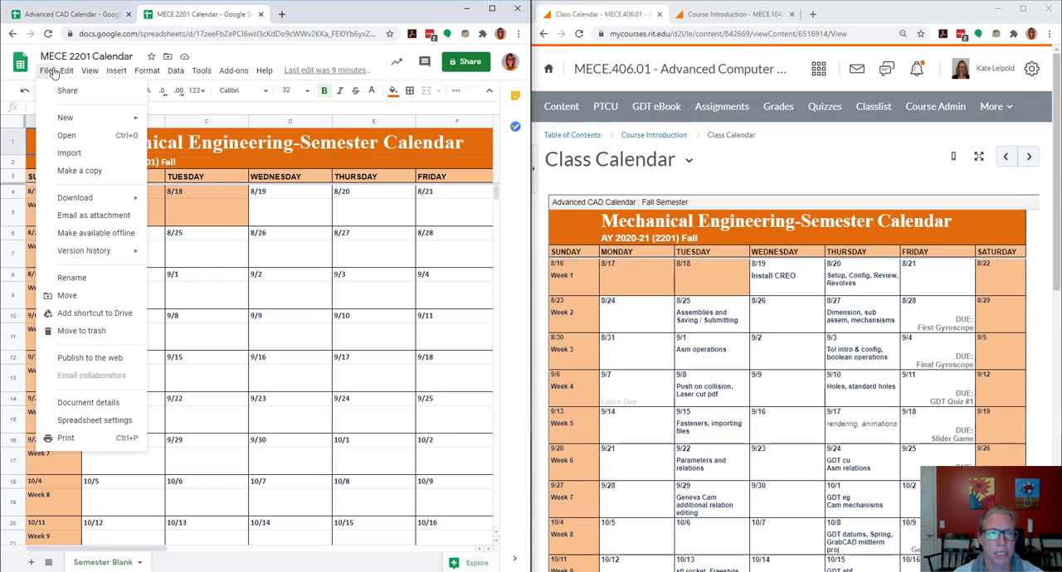
left_click(89, 357)
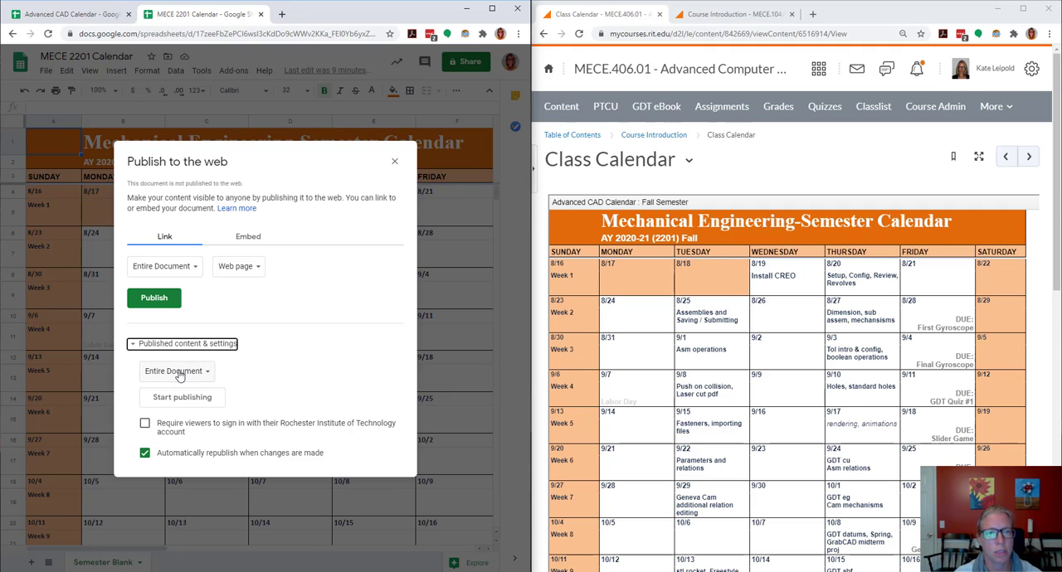
left_click(177, 371)
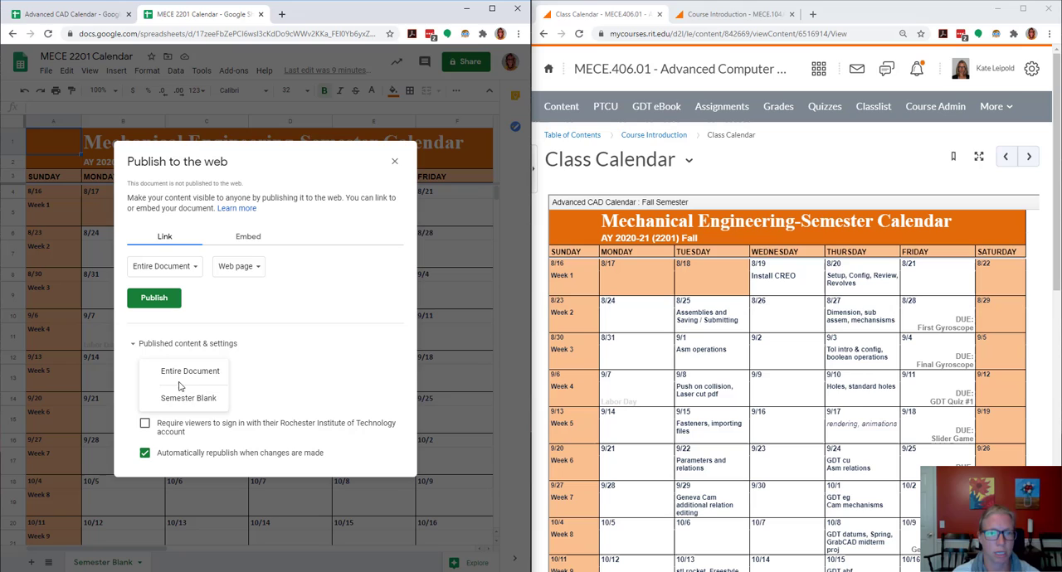
Step: Publish only the Semester Blank sheet, keeping automatic republishing on
left_click(187, 398)
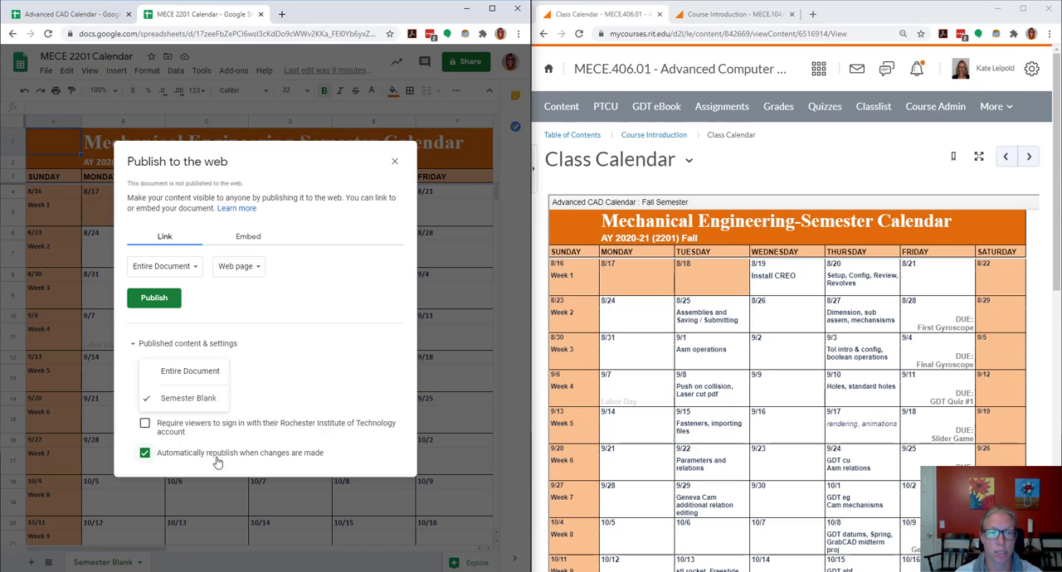
mouse_move(304, 465)
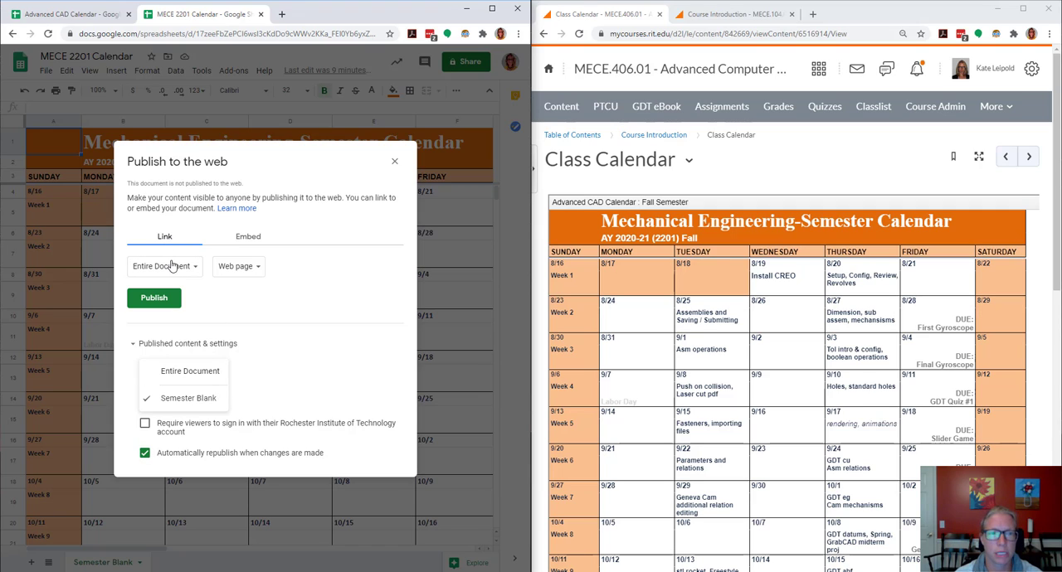
left_click(239, 266)
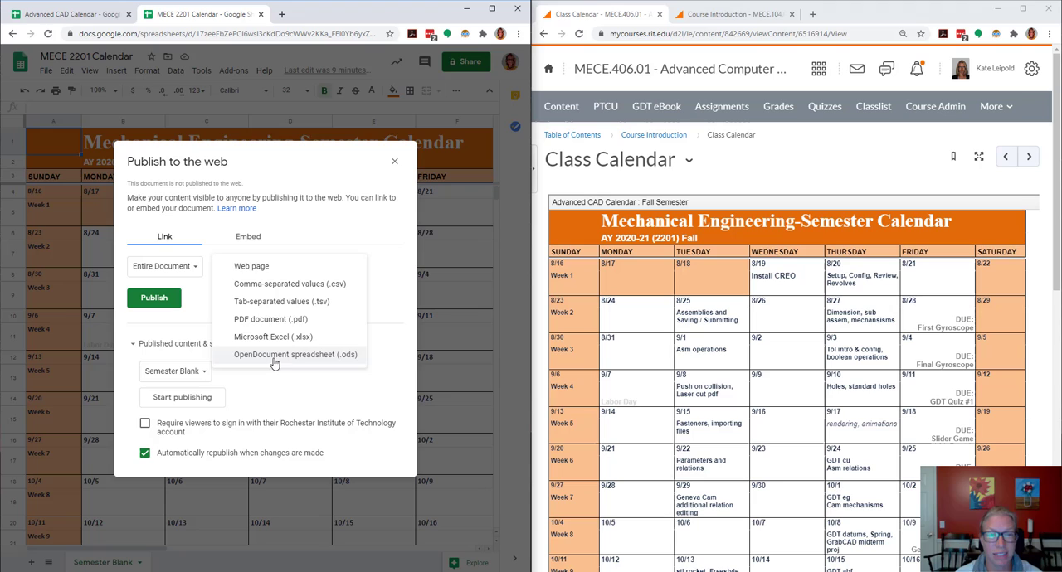
mouse_move(292, 375)
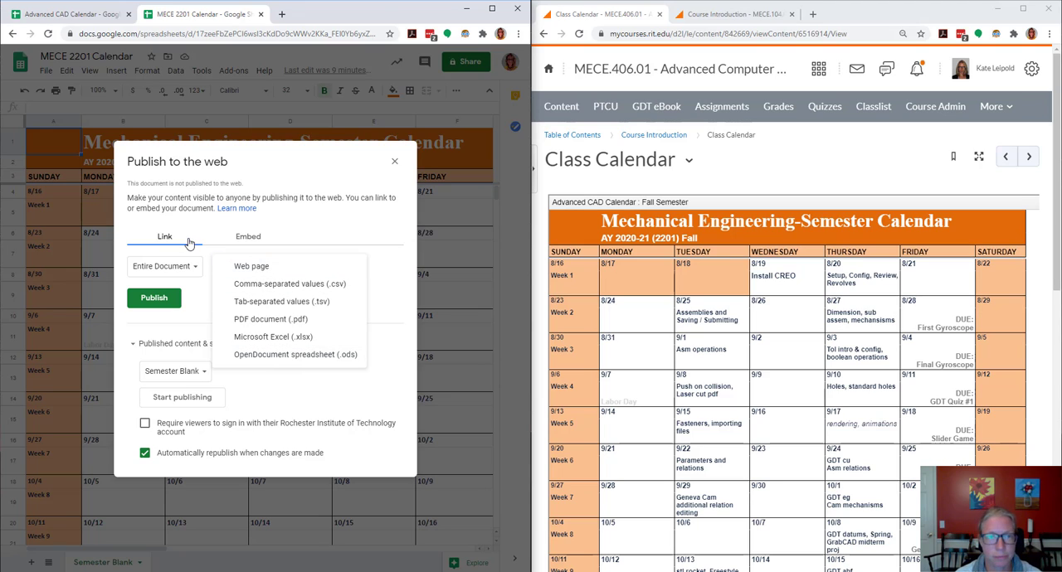
Step: Target the Semester Blank sheet in the Embed settings and start publishing
left_click(248, 236)
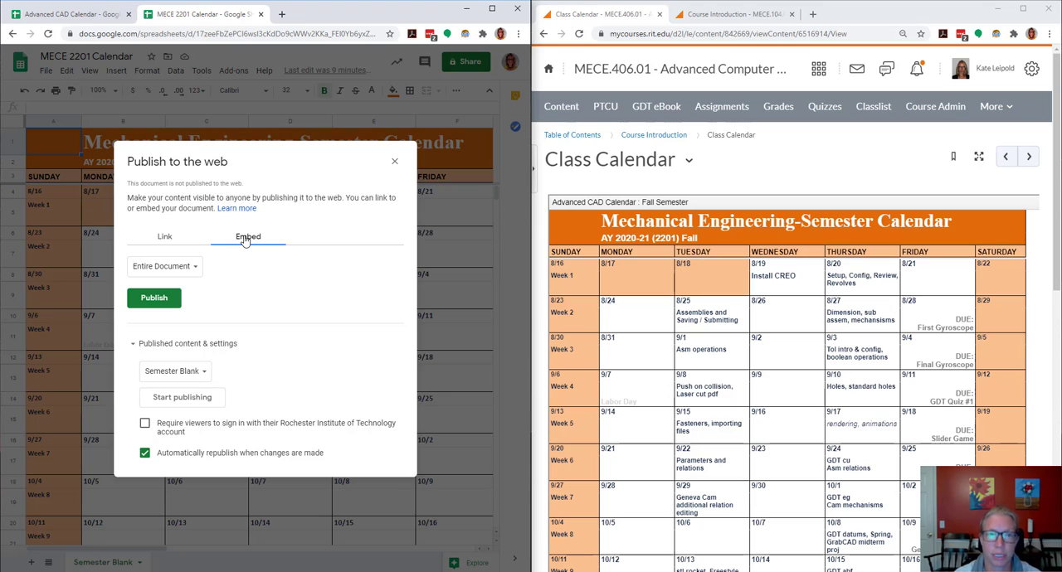
left_click(164, 265)
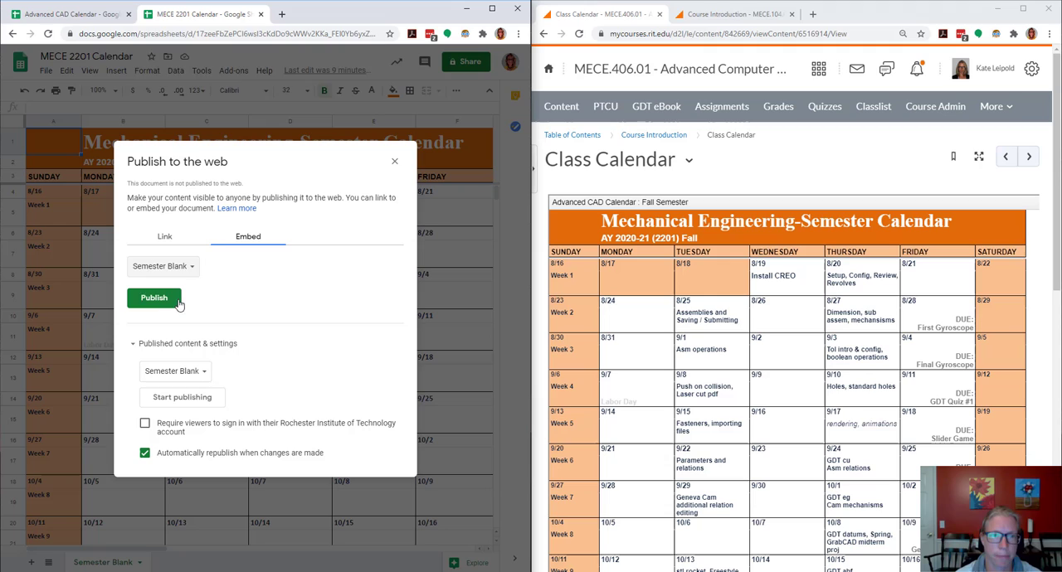
left_click(154, 298)
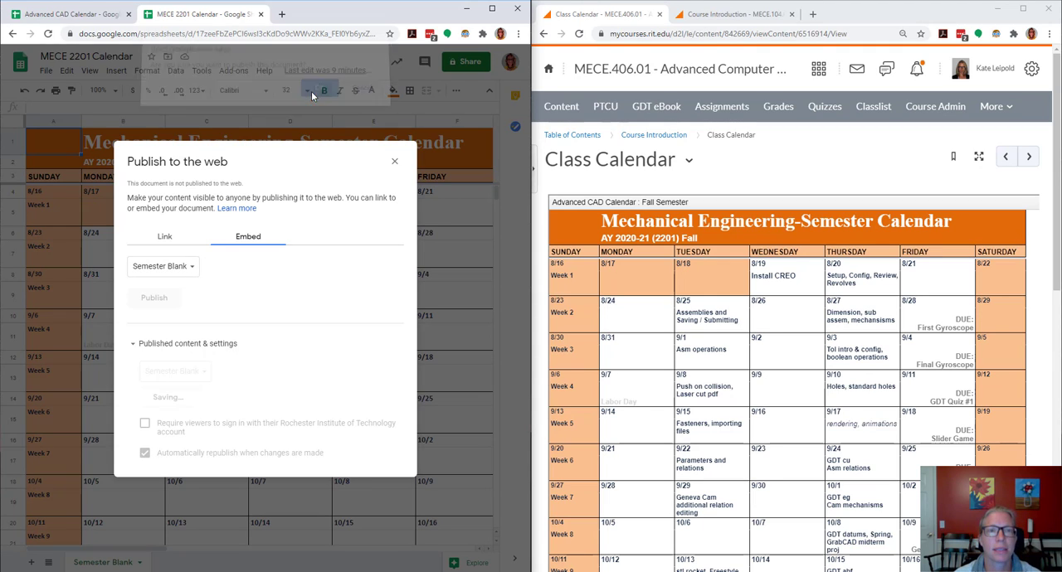
Step: Confirm publishing the Semester Blank sheet and take its iframe embed code
left_click(154, 297)
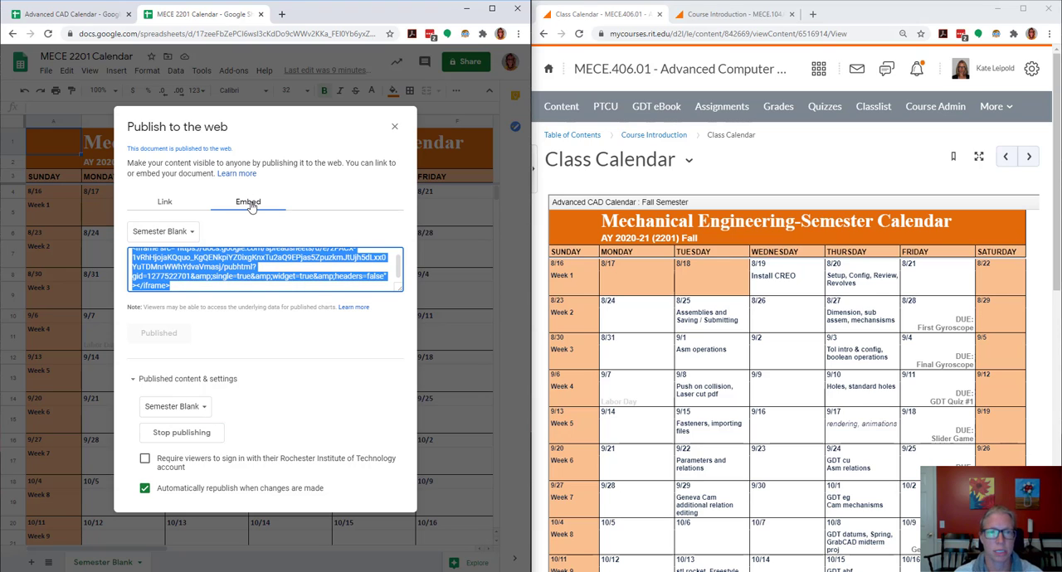
mouse_move(217, 404)
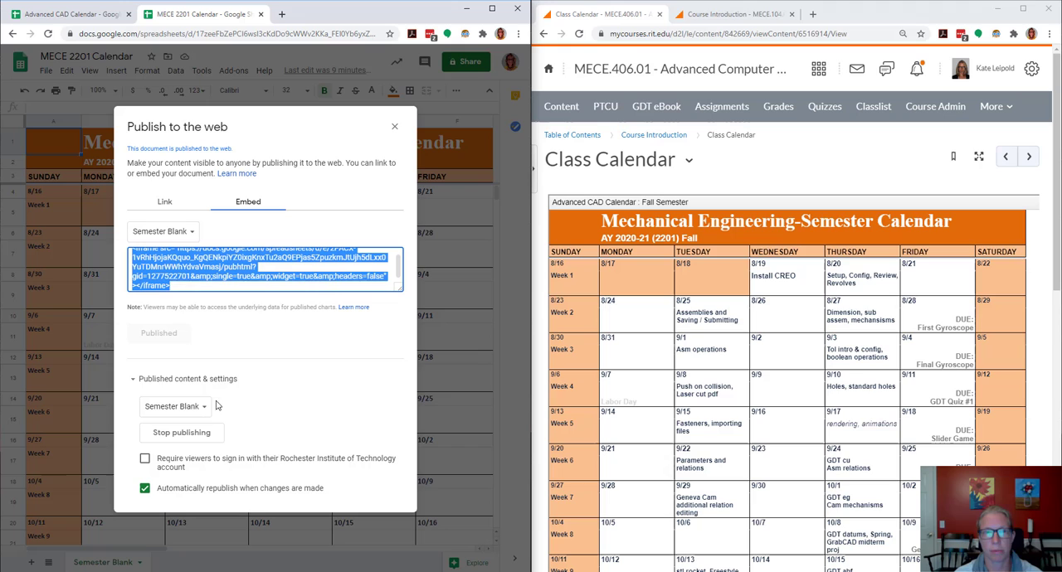
mouse_move(220, 149)
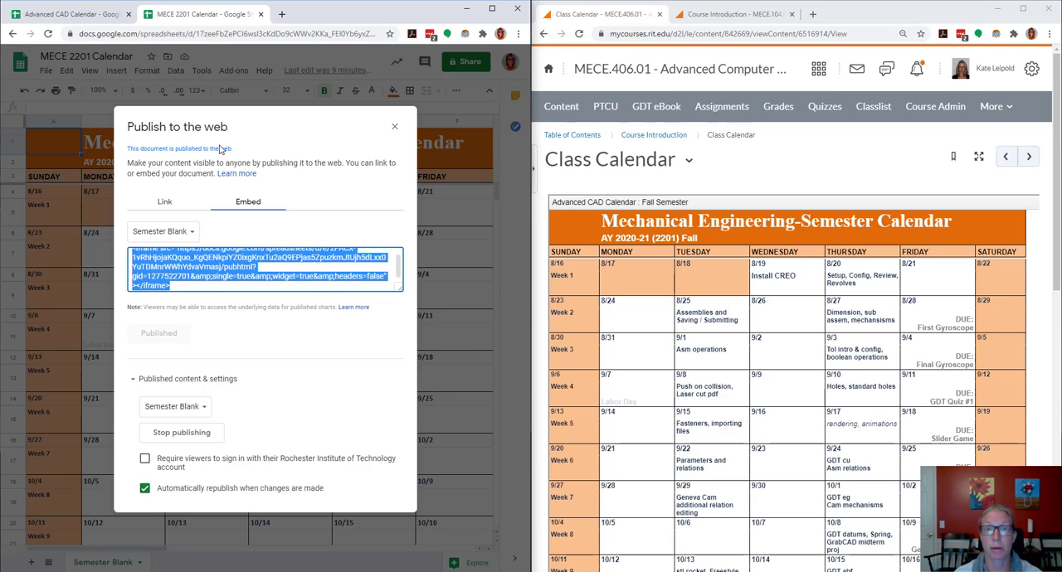
left_click(734, 14)
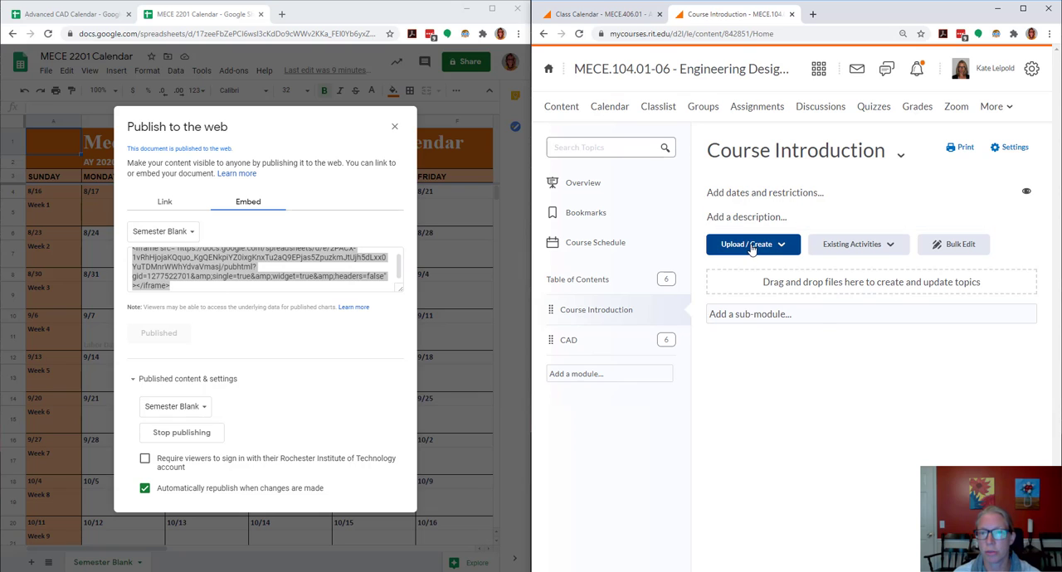
Step: Start a new file in Course Introduction titled 'Course Calendar'
left_click(751, 243)
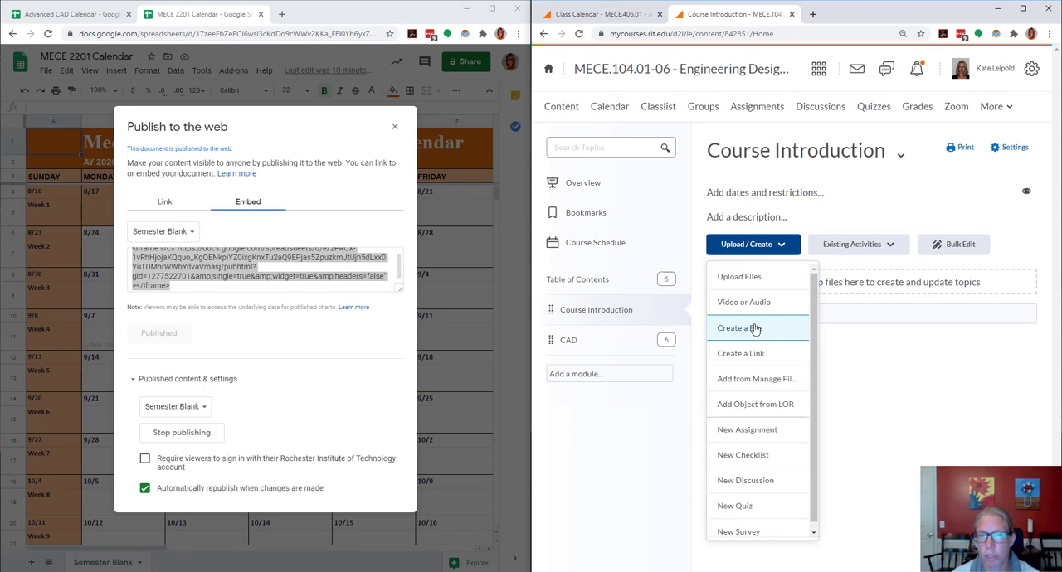
left_click(737, 328)
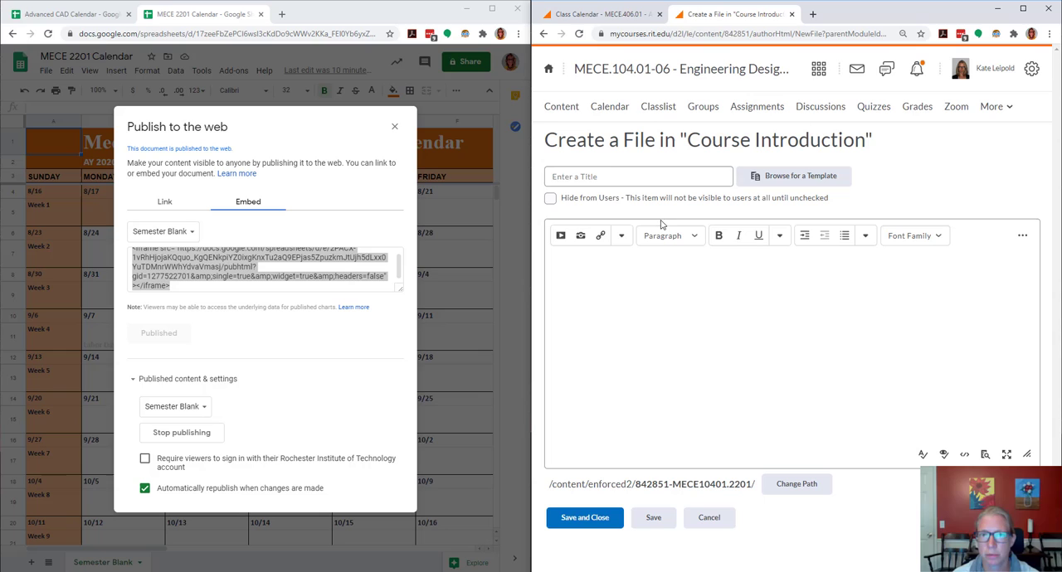
left_click(637, 176)
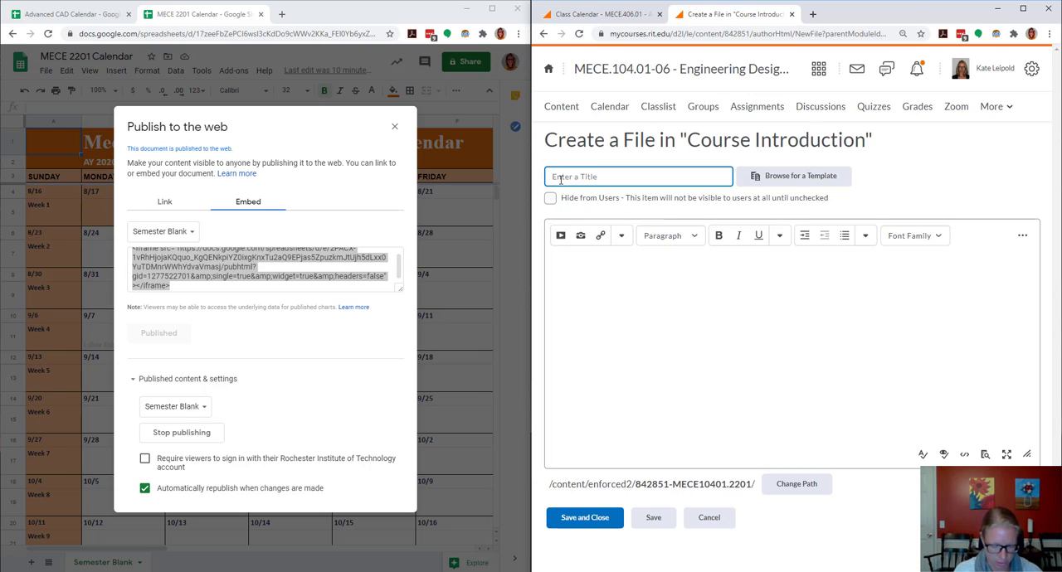
type("Course Calendar")
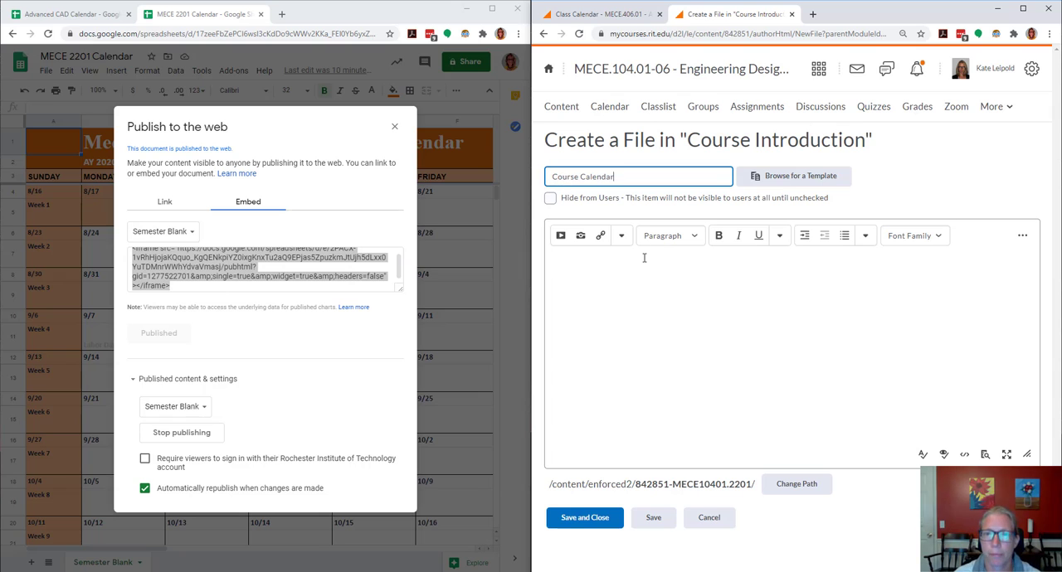
Step: Insert the copied calendar iframe code into the file body via Insert Stuff embed code
left_click(560, 236)
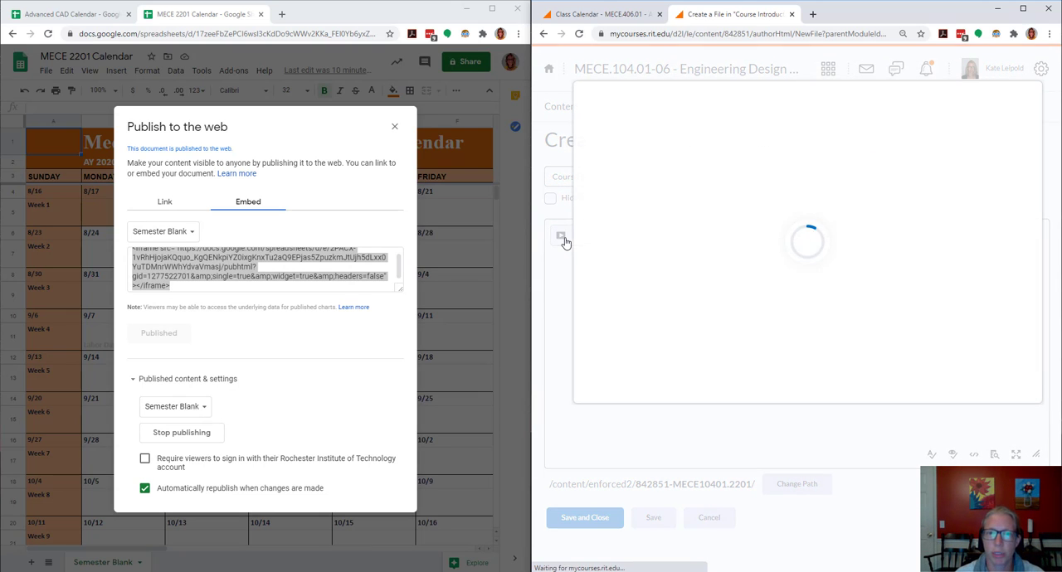
left_click(561, 237)
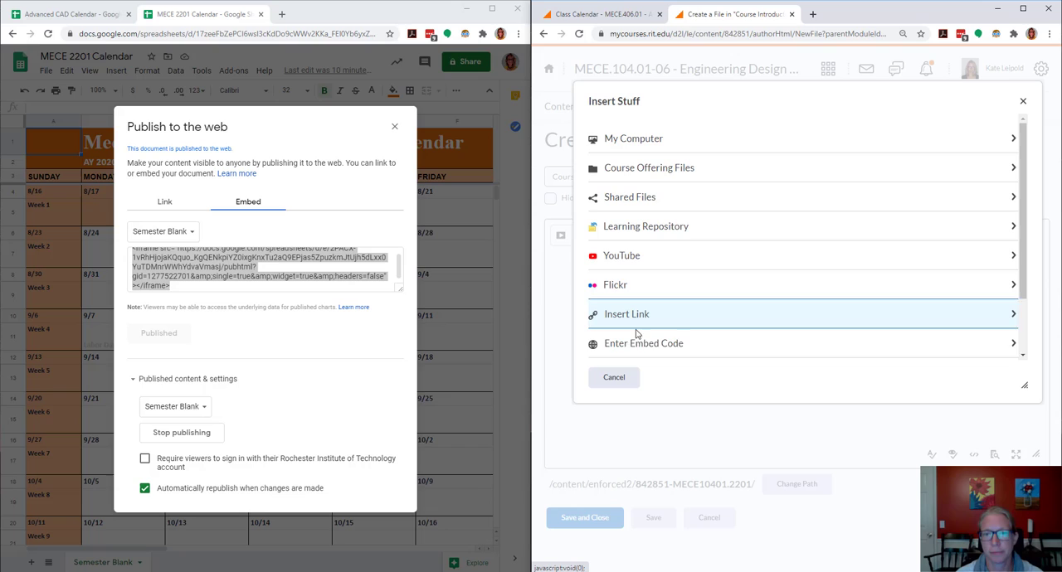
mouse_move(642, 344)
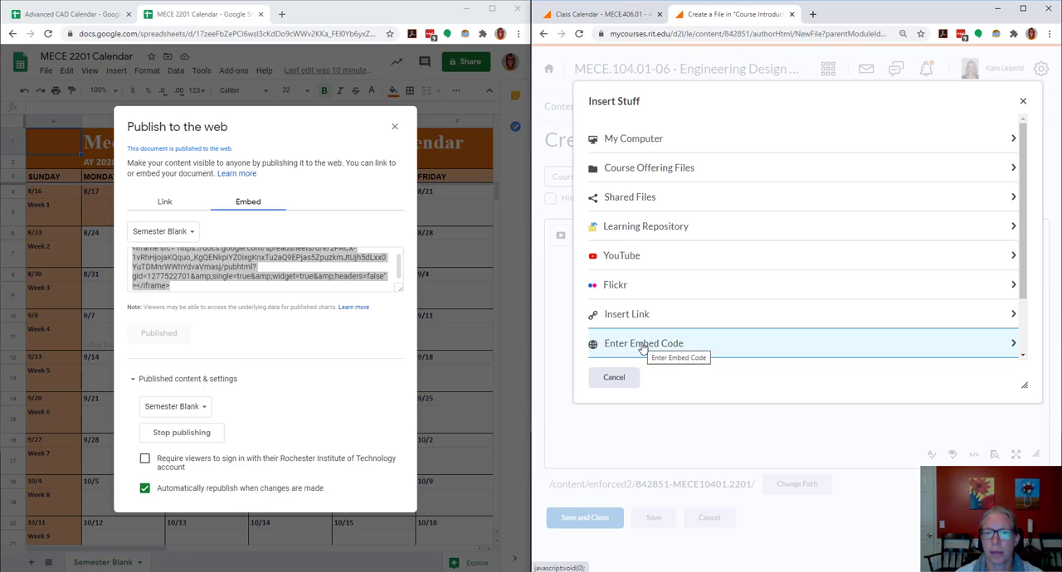
left_click(643, 342)
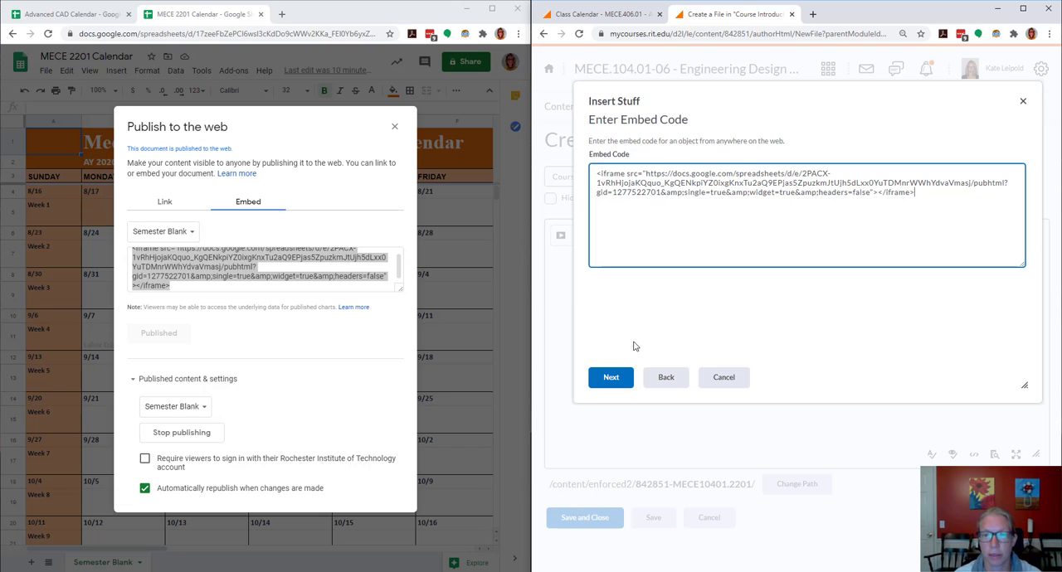
left_click(611, 377)
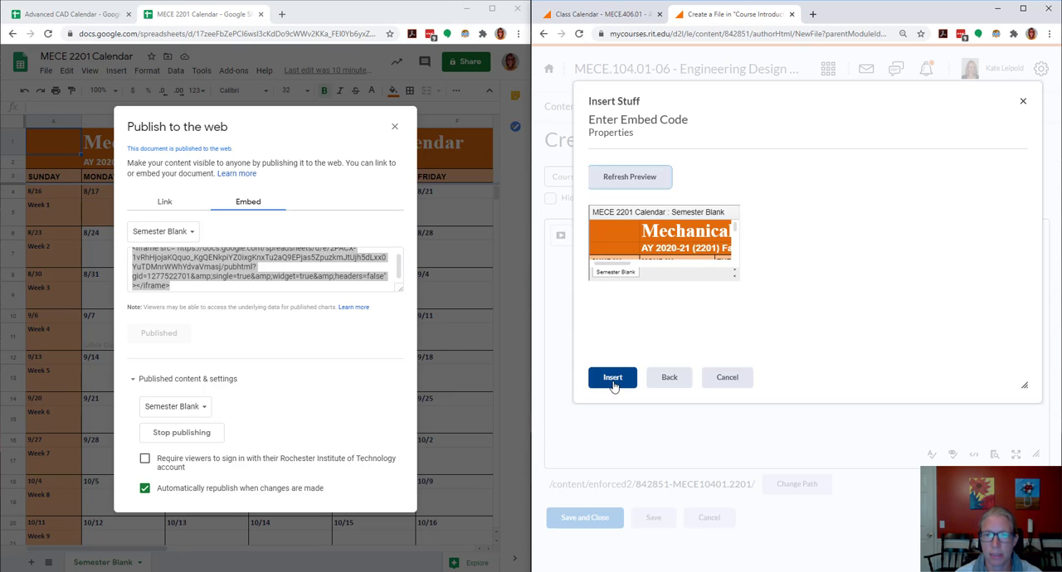
left_click(612, 377)
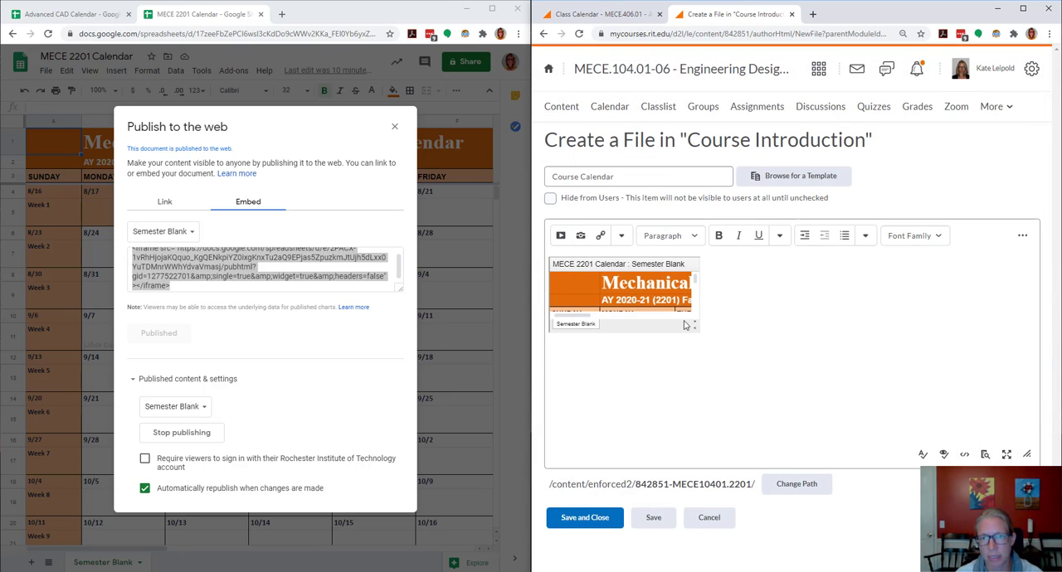
mouse_move(653, 331)
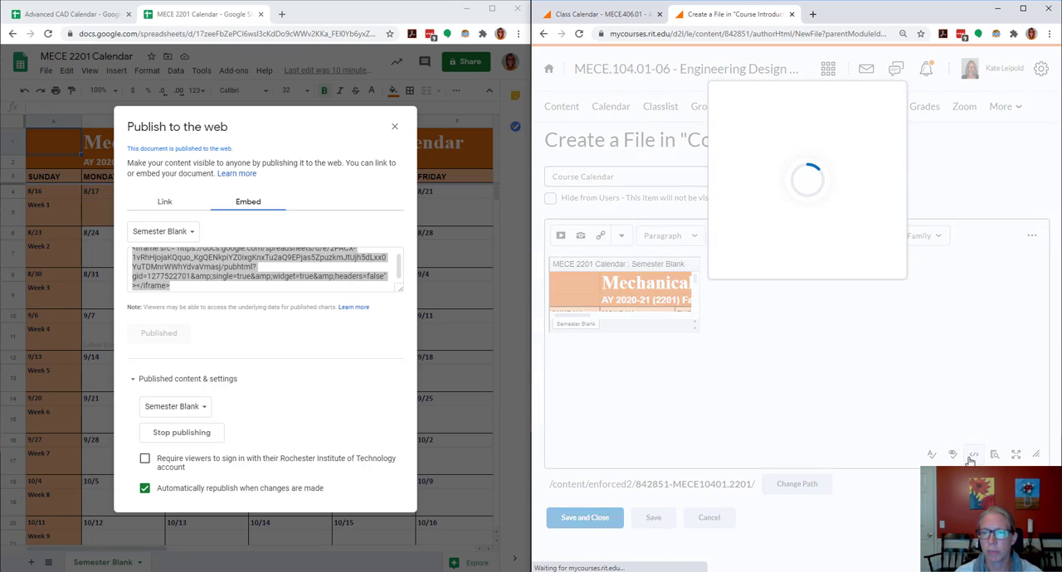
Step: In the HTML source, add width 1000 and height attributes to the calendar iframe
left_click(973, 454)
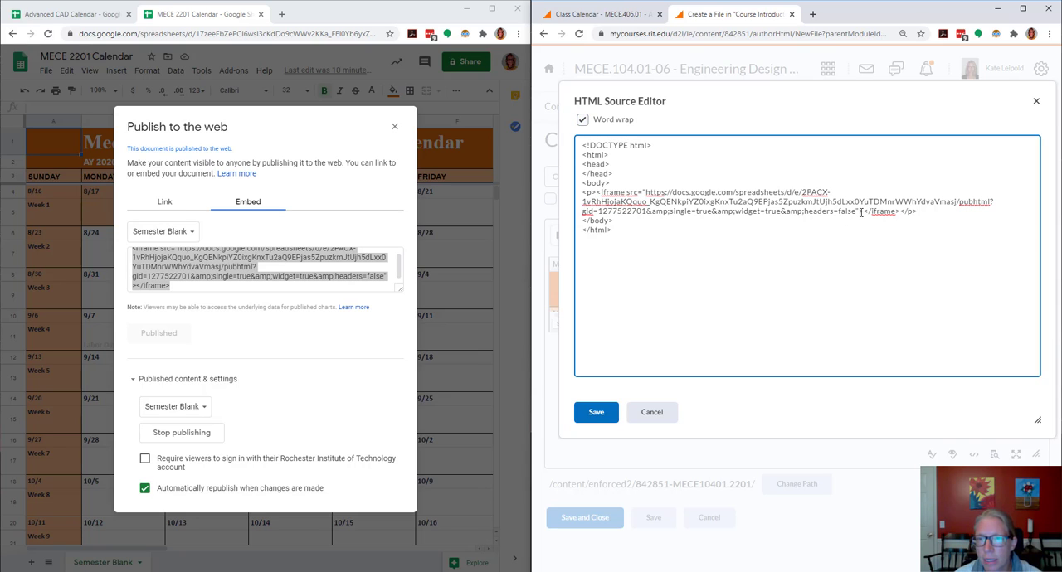
type("width=\"1000\" height=\"")
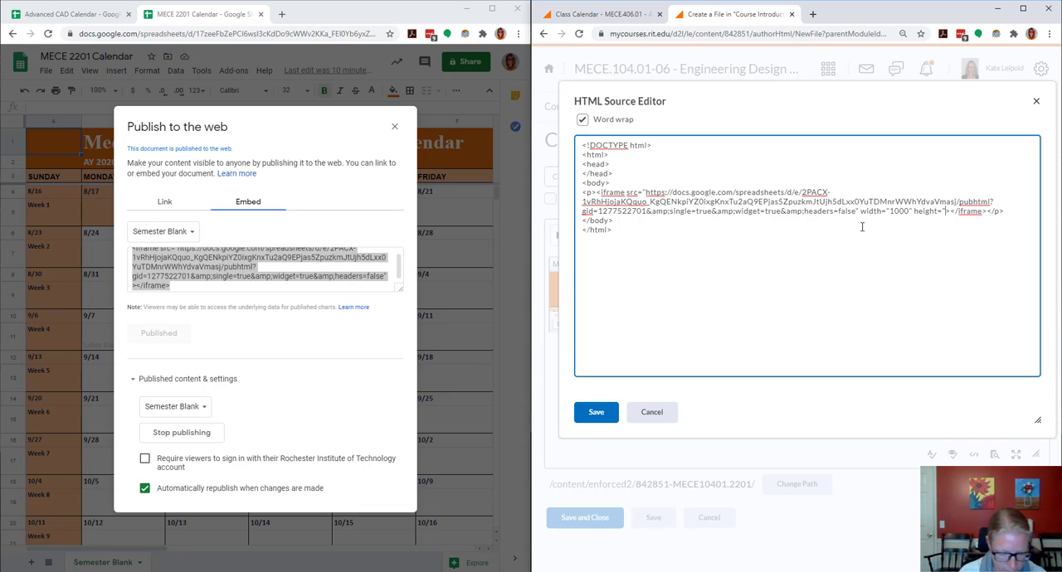
type("400")
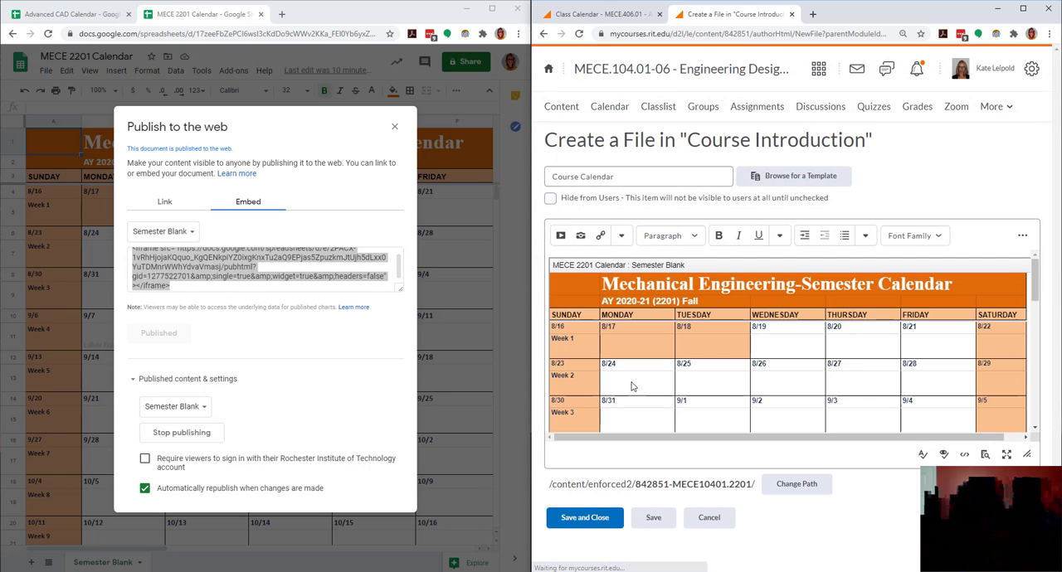
Step: Save and close the Course Calendar page with its embedded semester calendar
scroll("down", 3)
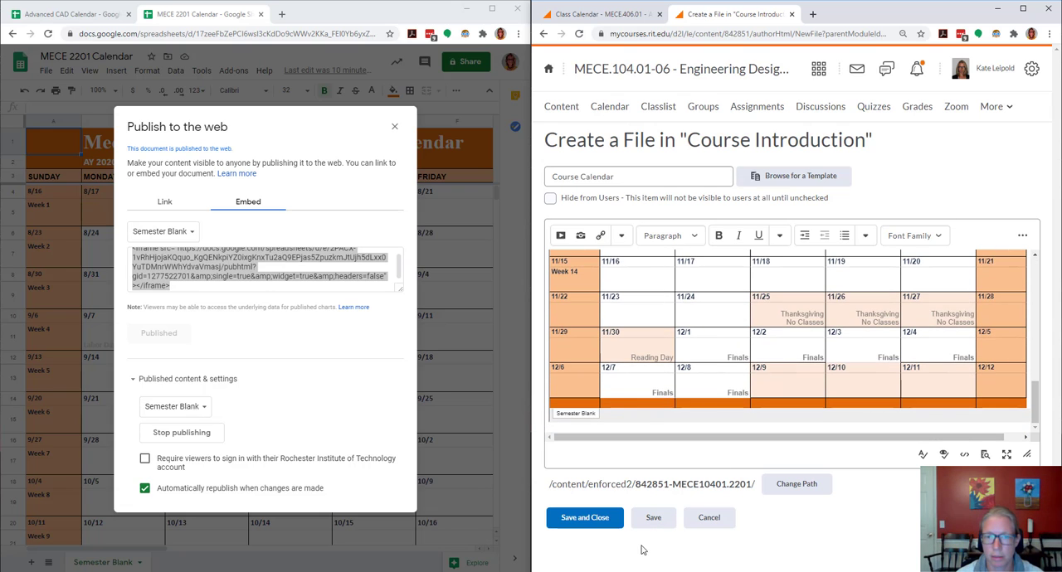
left_click(584, 518)
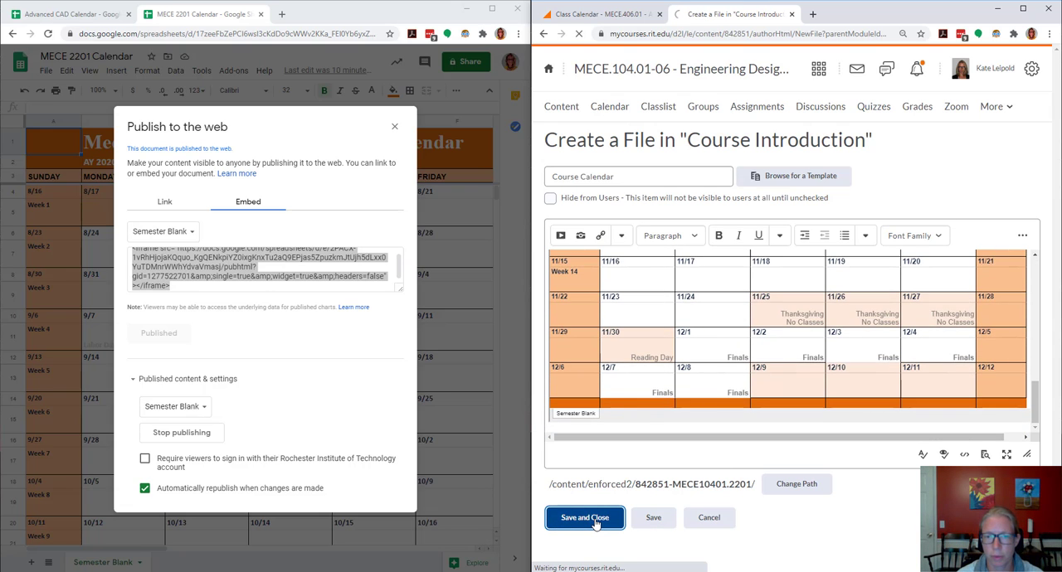
left_click(584, 517)
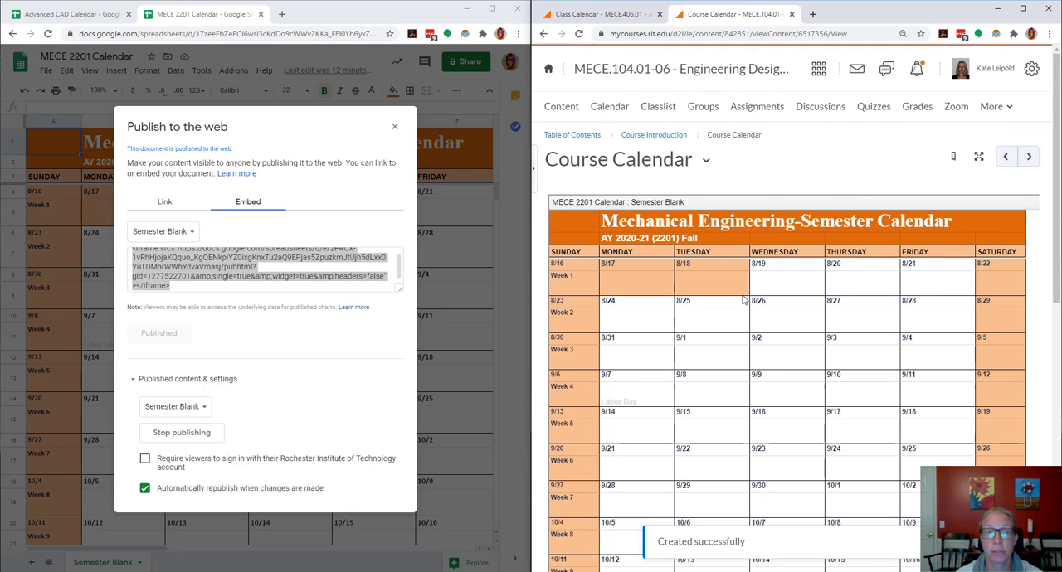
Step: Close the publishing dialog and enter 'Welcome!' under Week 1 Wednesday 8/19
left_click(394, 126)
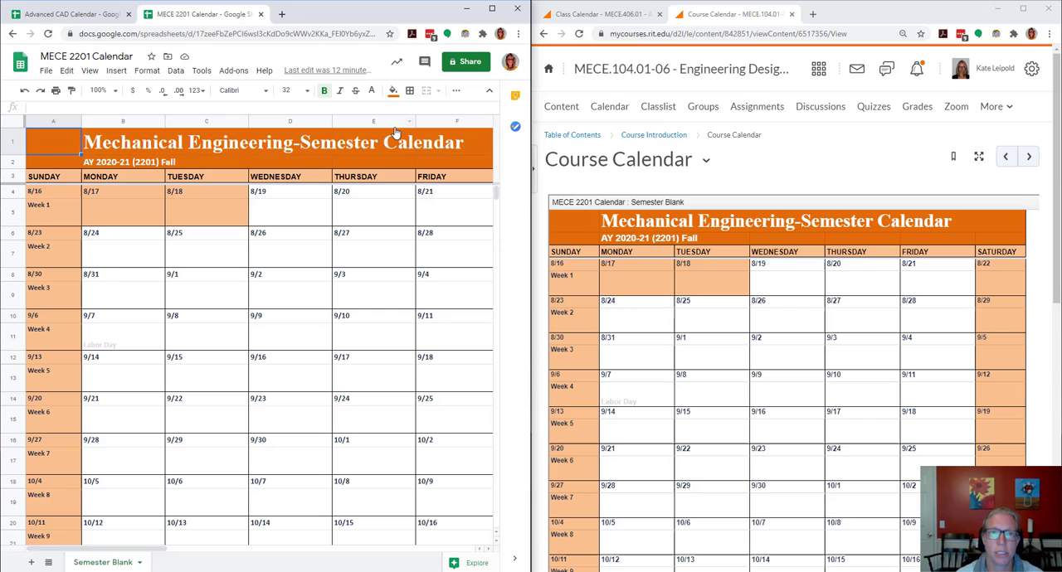
left_click(289, 211)
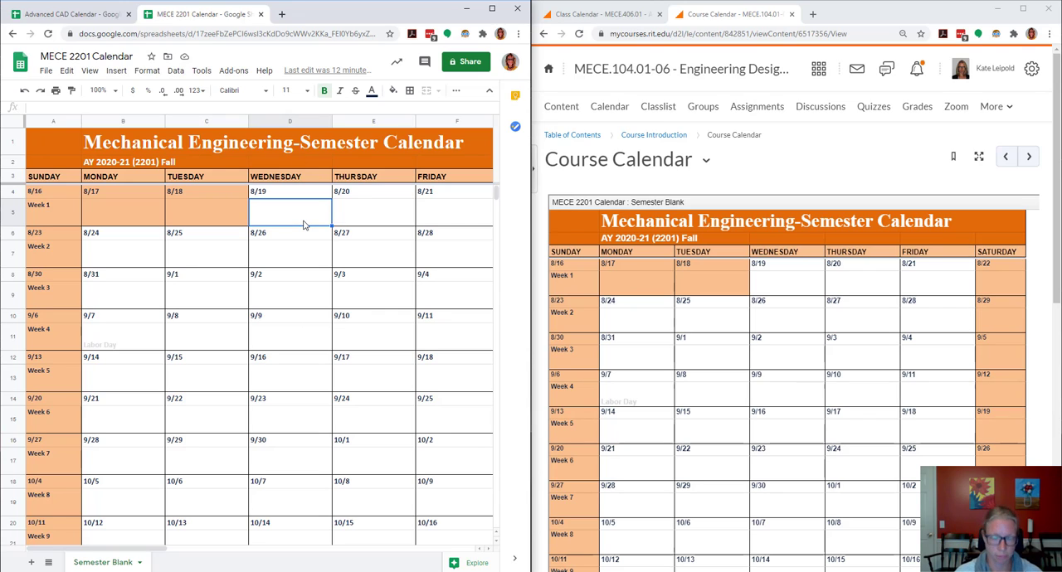
type("Welcome!")
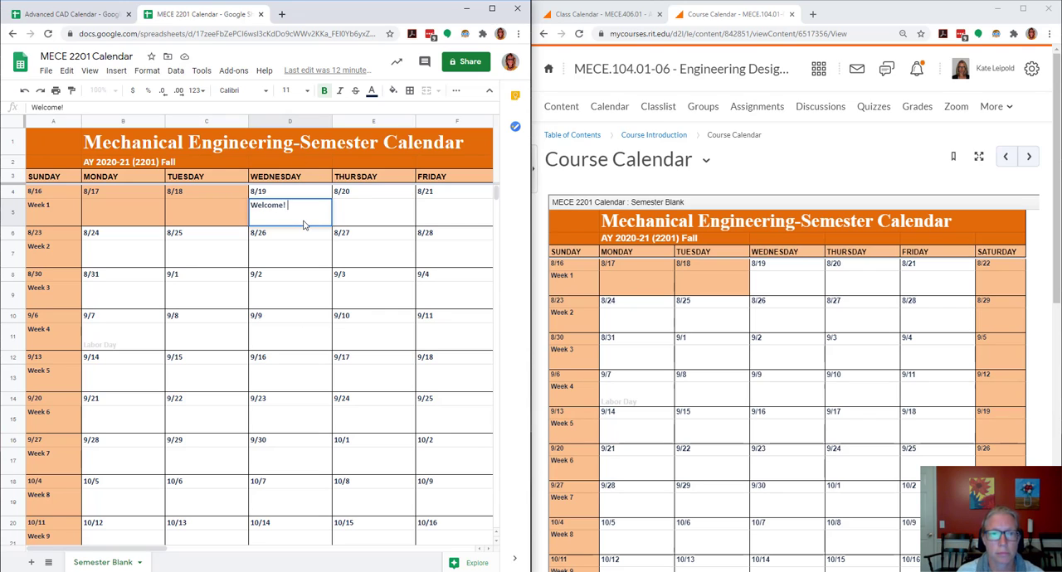
left_click(289, 239)
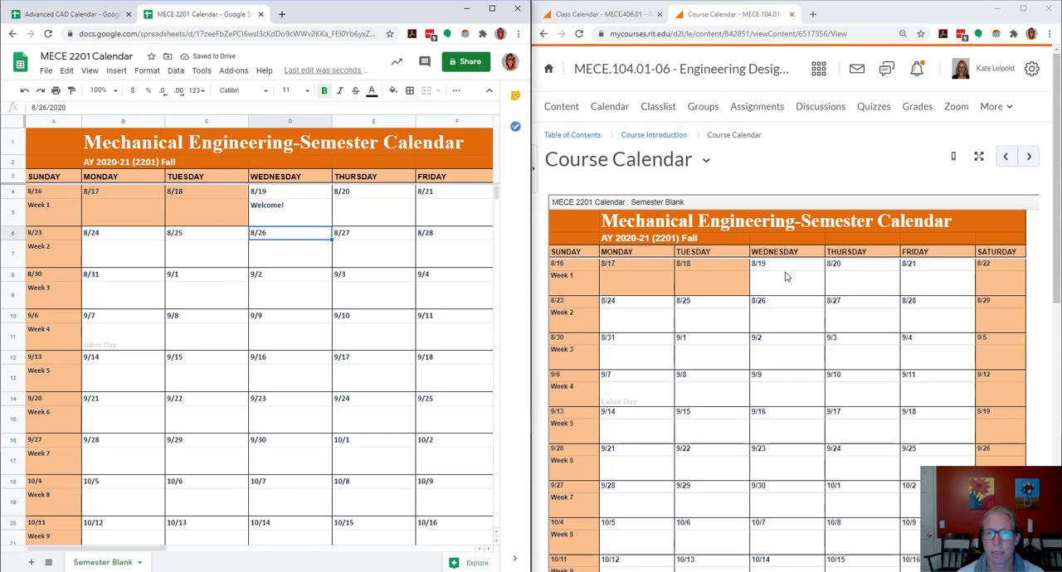
right_click(787, 277)
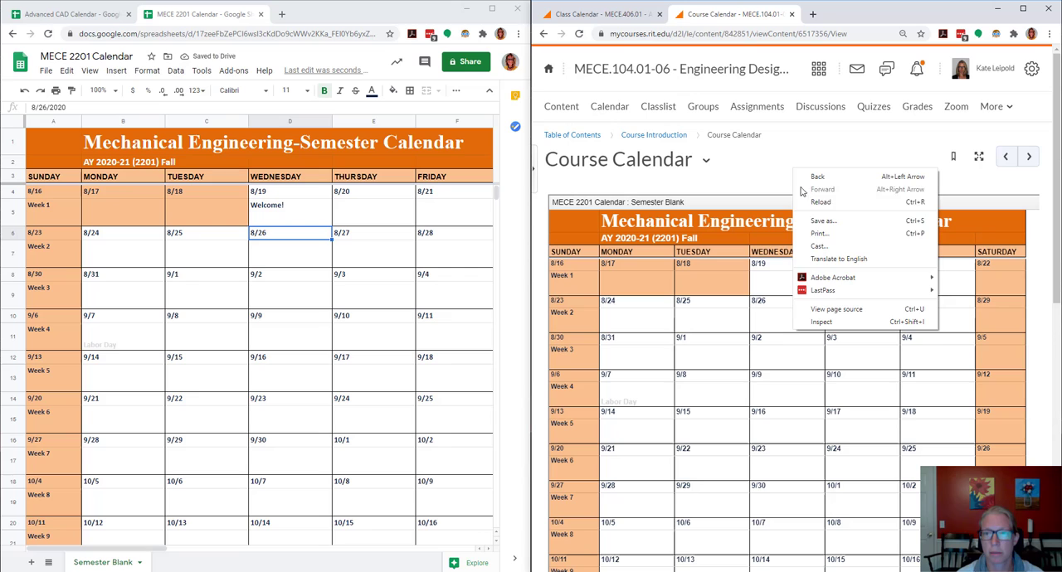
left_click(819, 202)
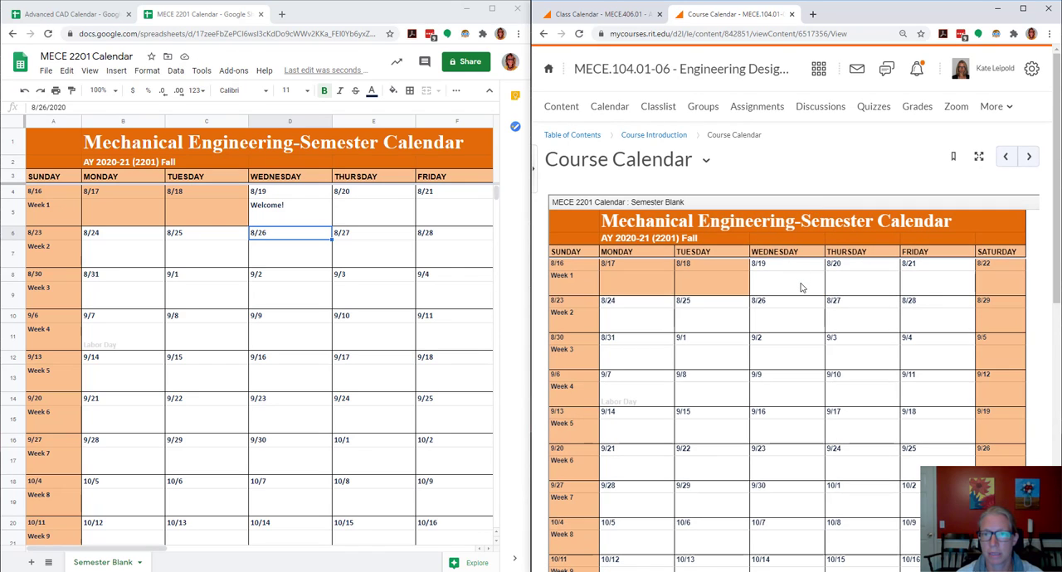
right_click(802, 288)
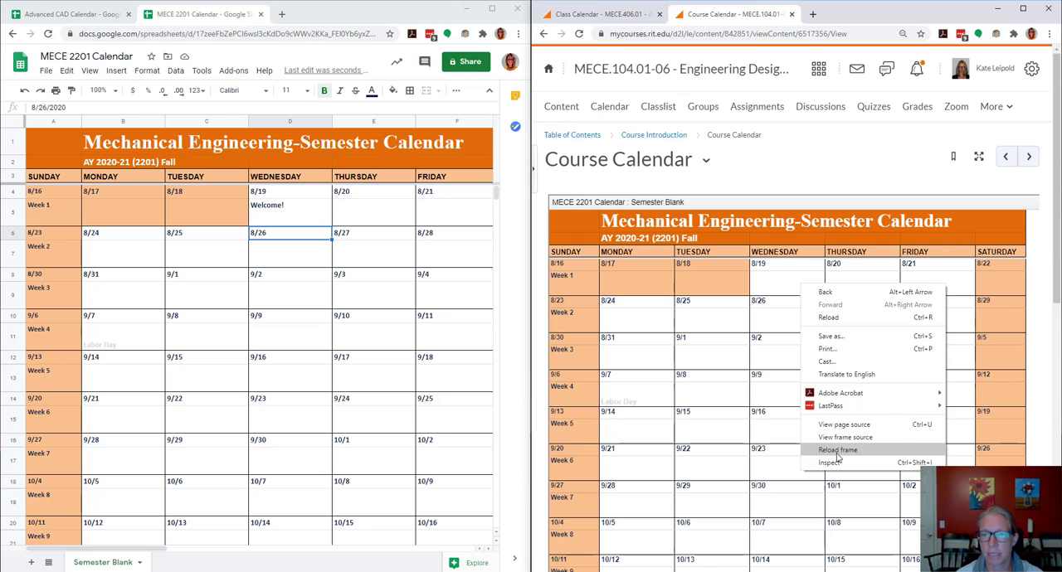